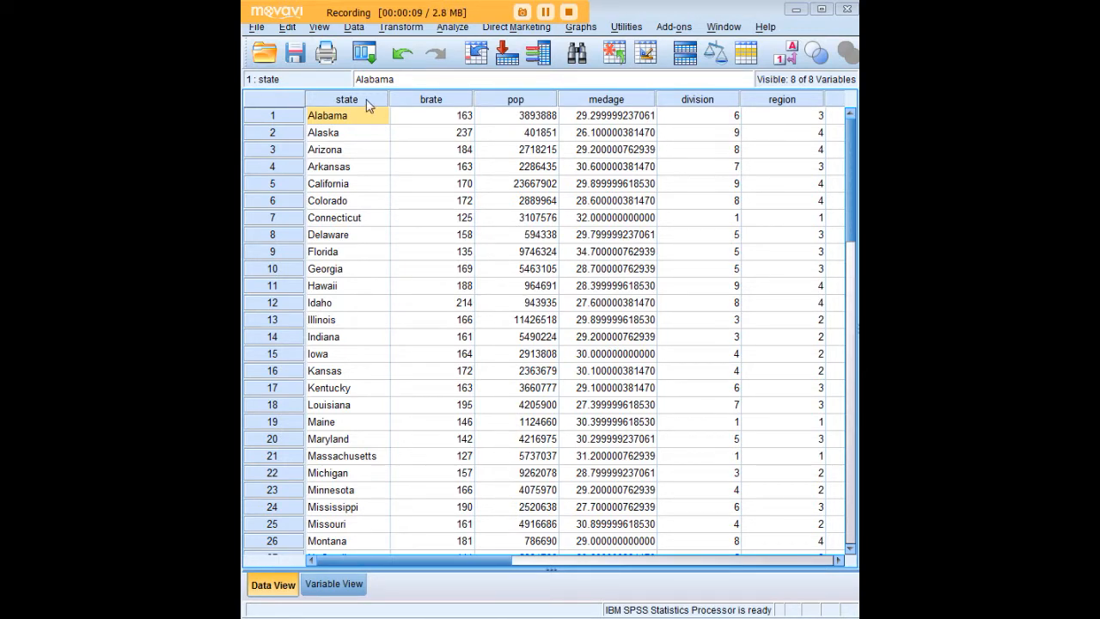
- Select the state column, a brate value and the Alaska cell in the data grid
left_click(347, 98)
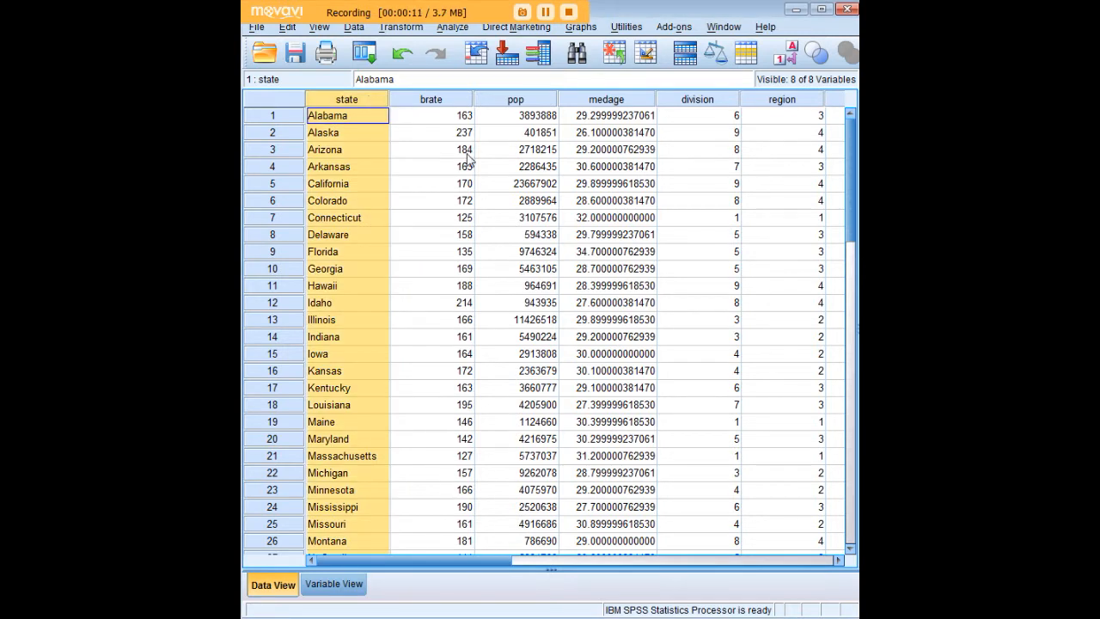
left_click(430, 116)
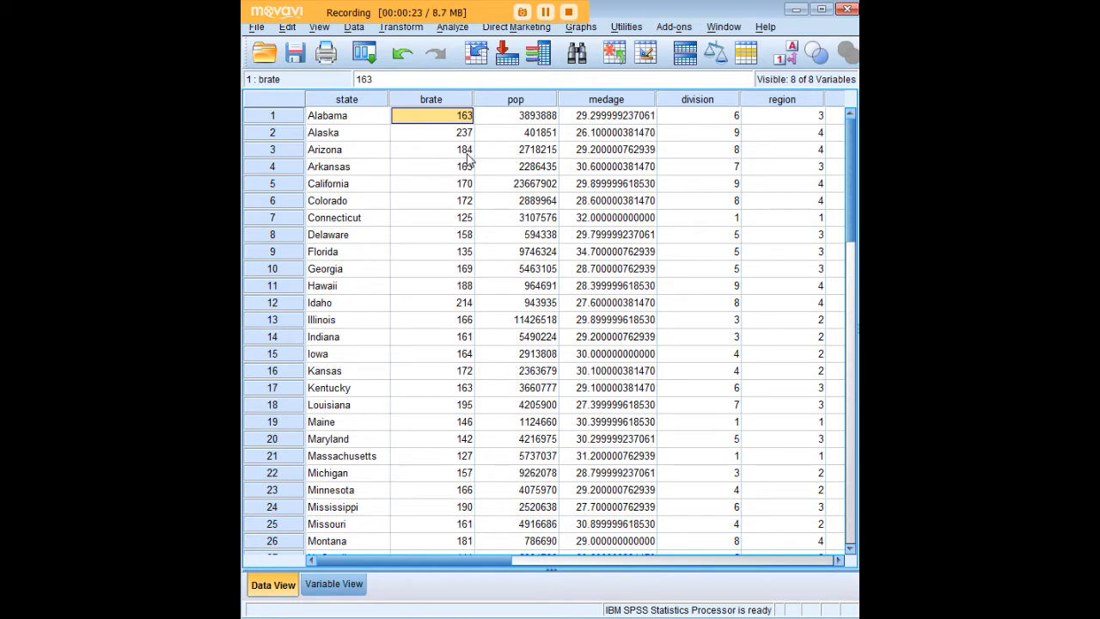
mouse_move(657, 144)
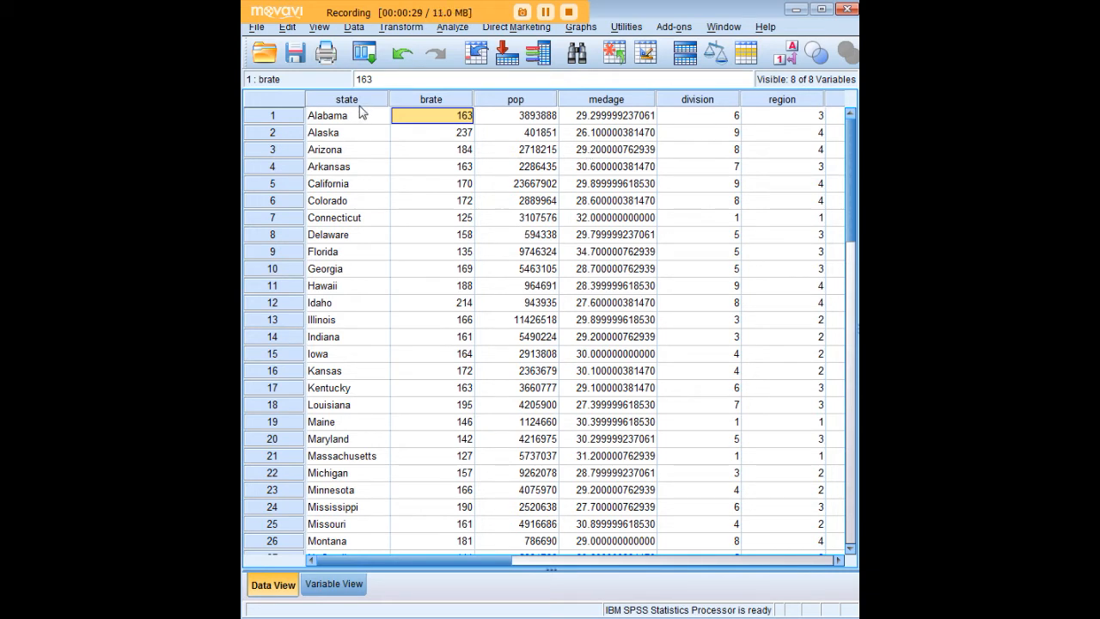
left_click(347, 131)
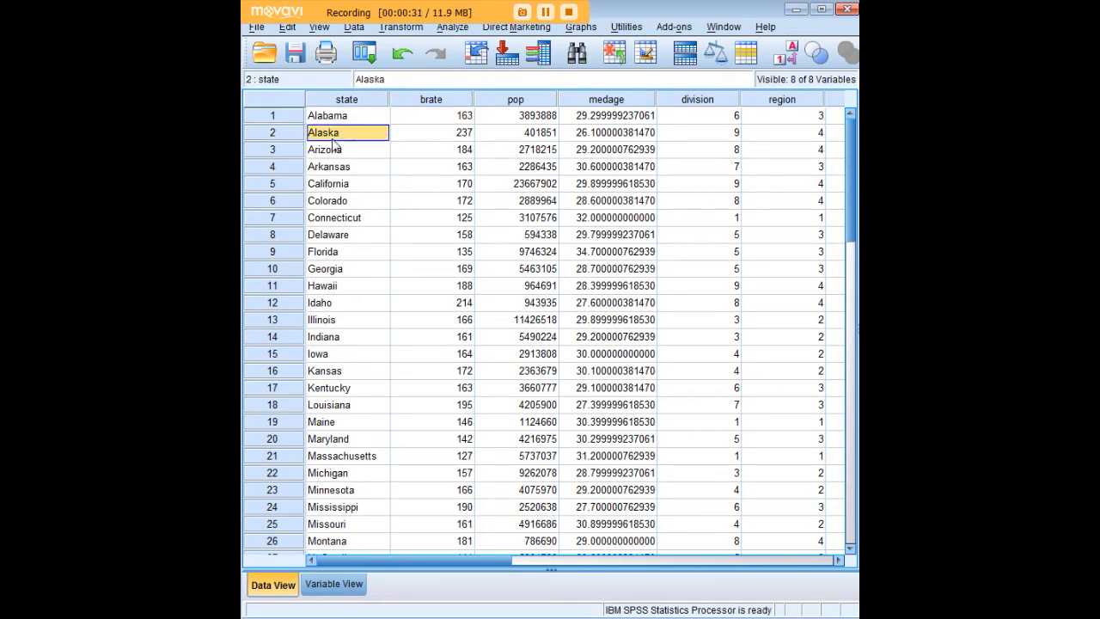
- In Variable View, confirm state is a String of width 20 and the others Numeric
left_click(333, 583)
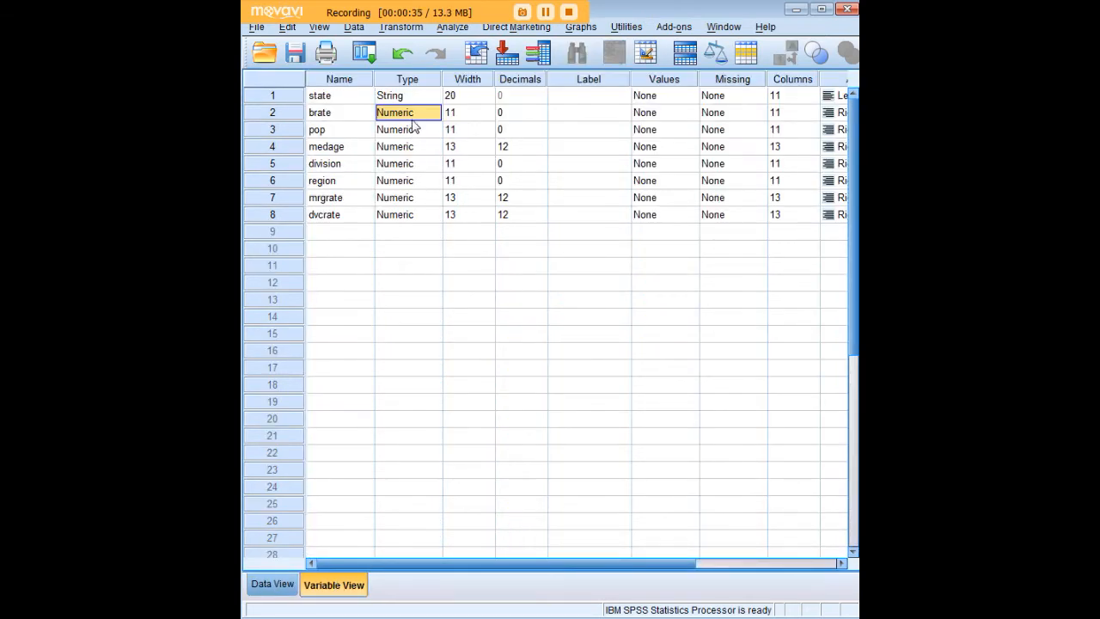
left_click(400, 95)
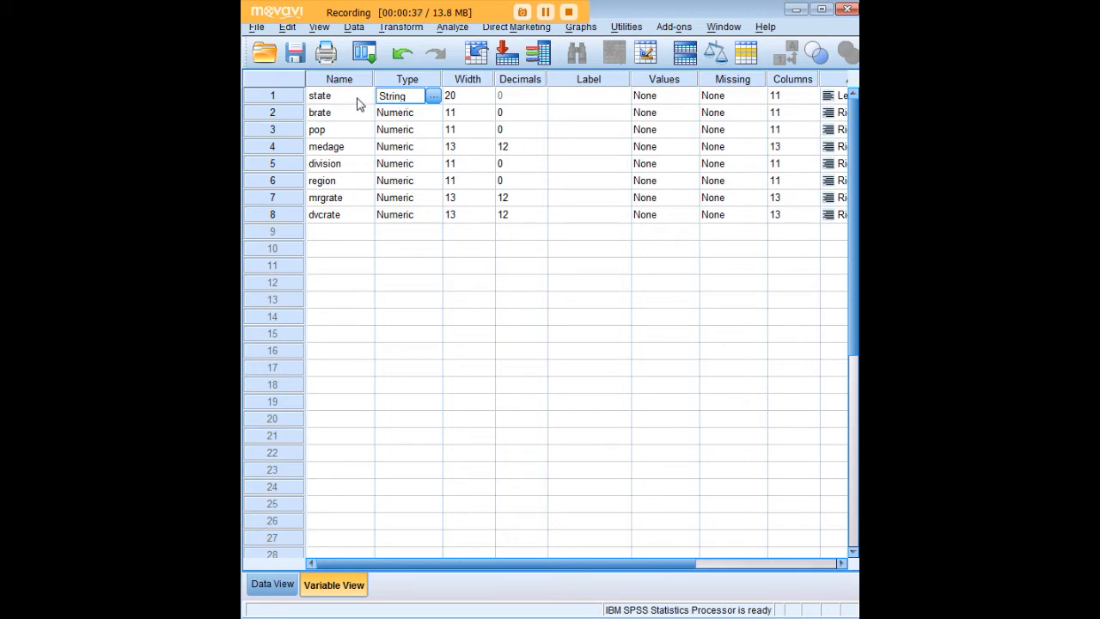
left_click(396, 146)
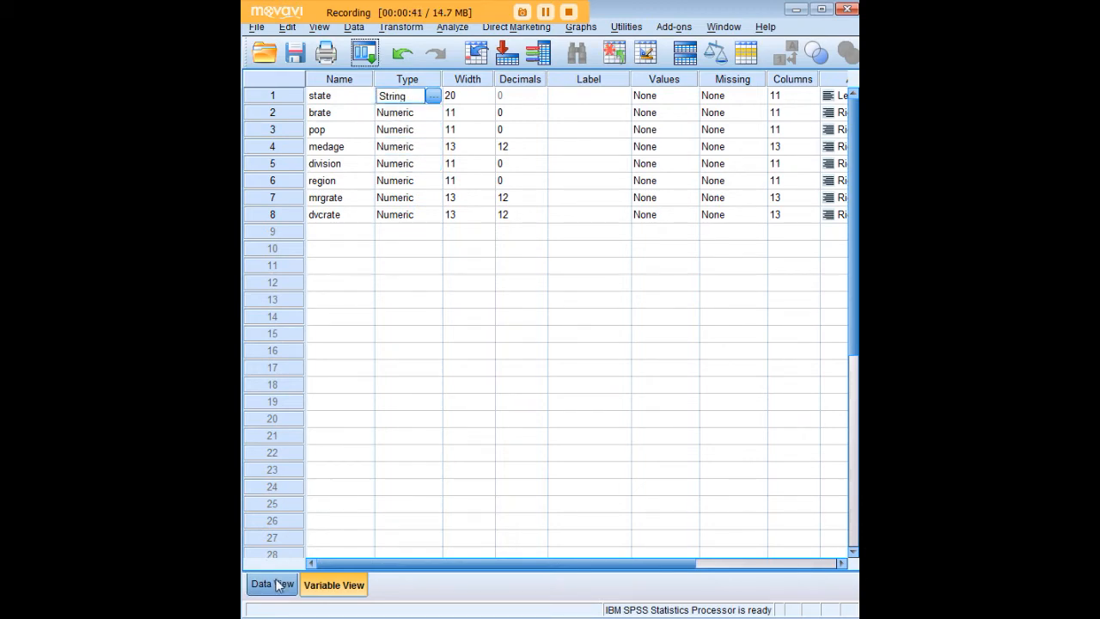
- Return to Data View to show the states data grid
left_click(272, 584)
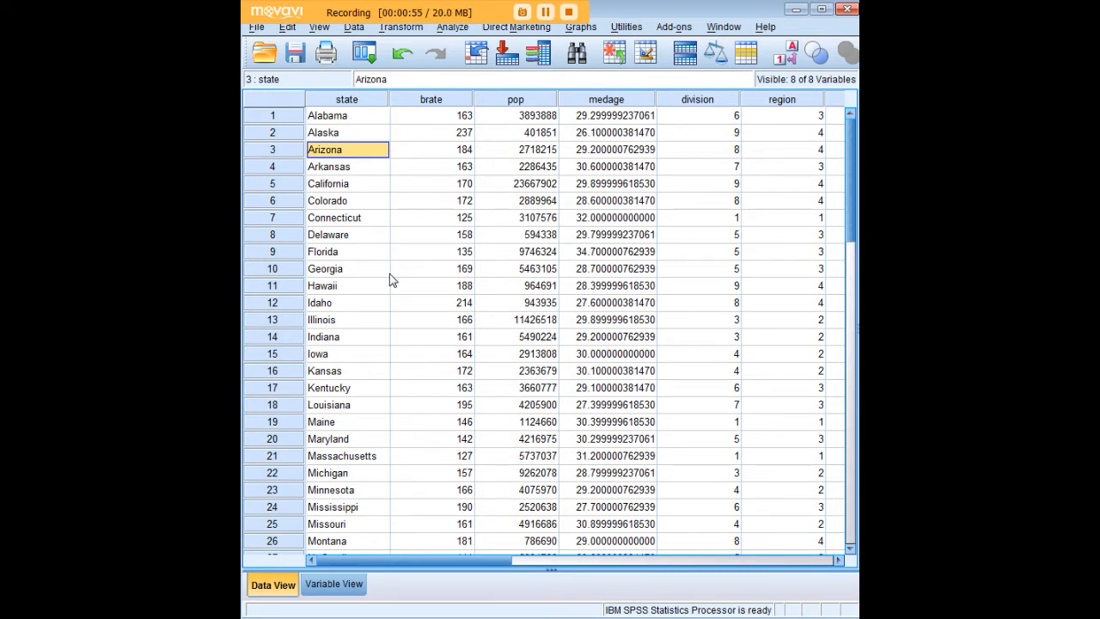
mouse_move(351, 125)
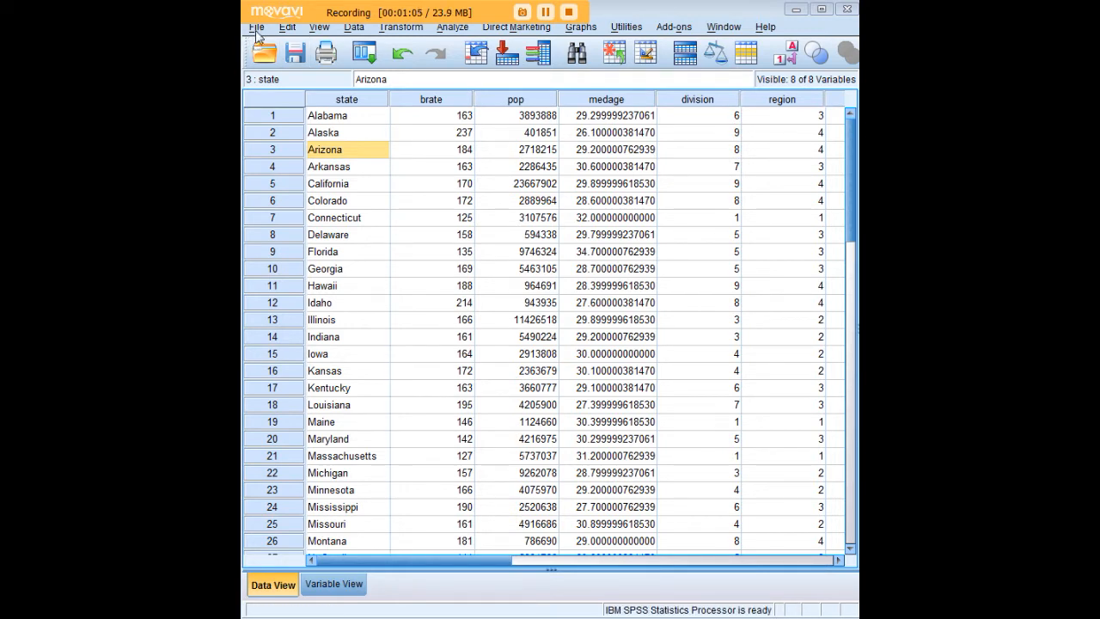
- Write AUTORECODE VARIABLES=state /INTO New_state /PRINT. in a new syntax window
left_click(257, 26)
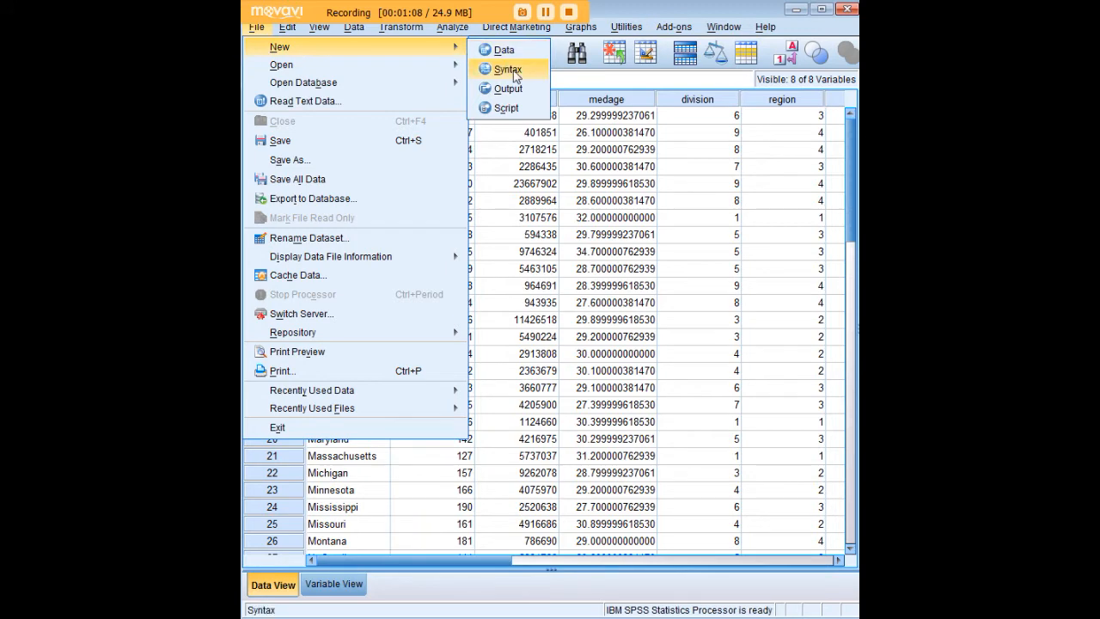
left_click(509, 70)
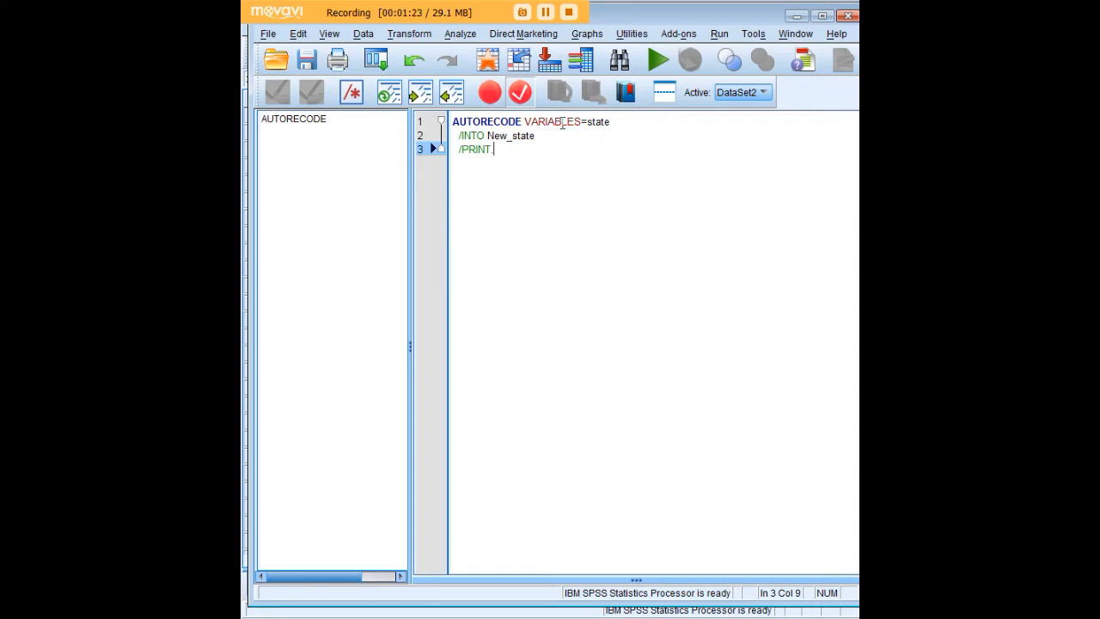
double_click(488, 121)
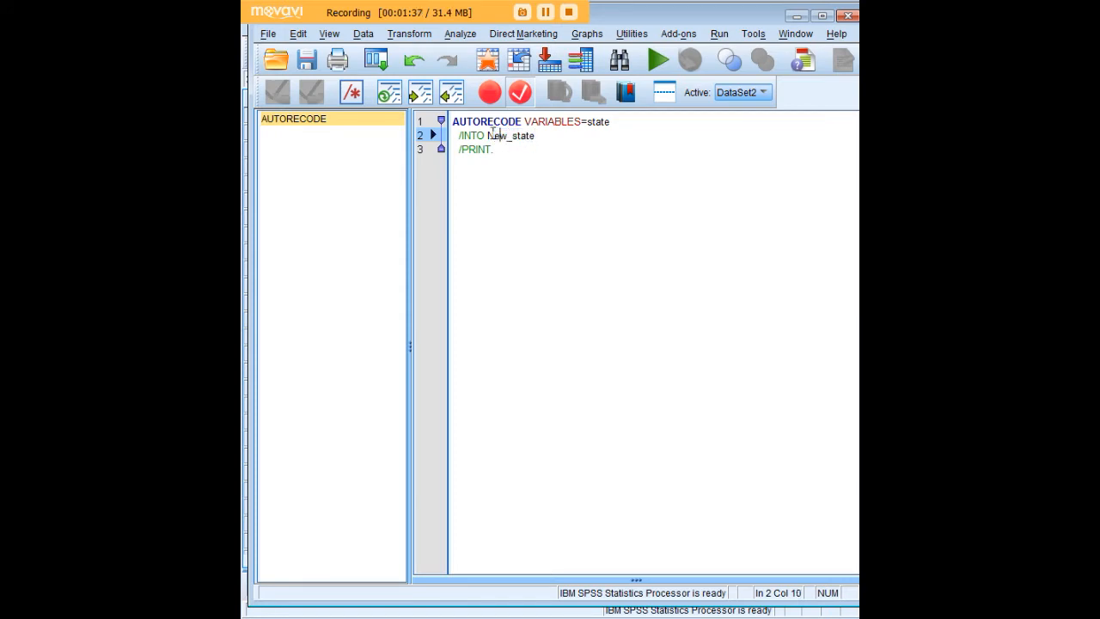
double_click(506, 135)
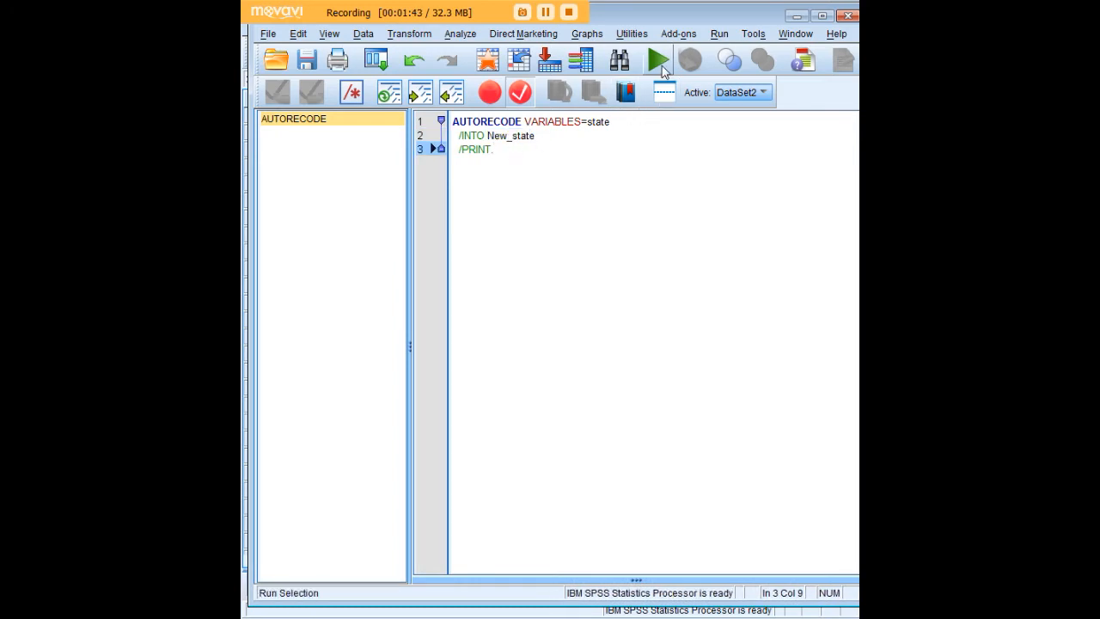
- Run the AUTORECODE syntax and review output mapping Alabama–Wyoming to codes 1–50
left_click(659, 59)
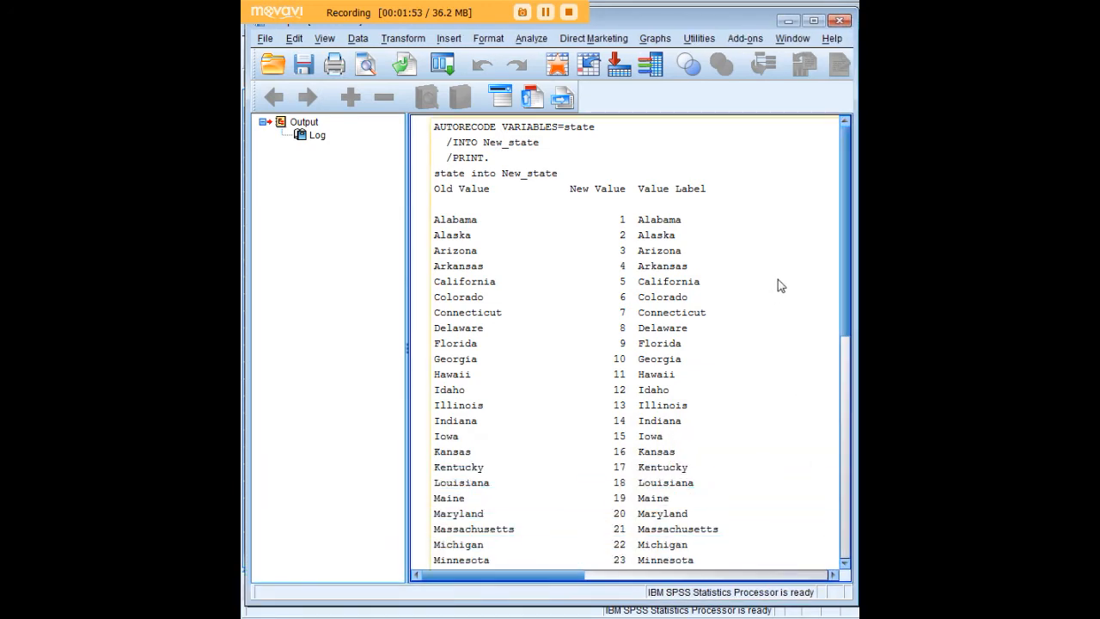
mouse_move(672, 217)
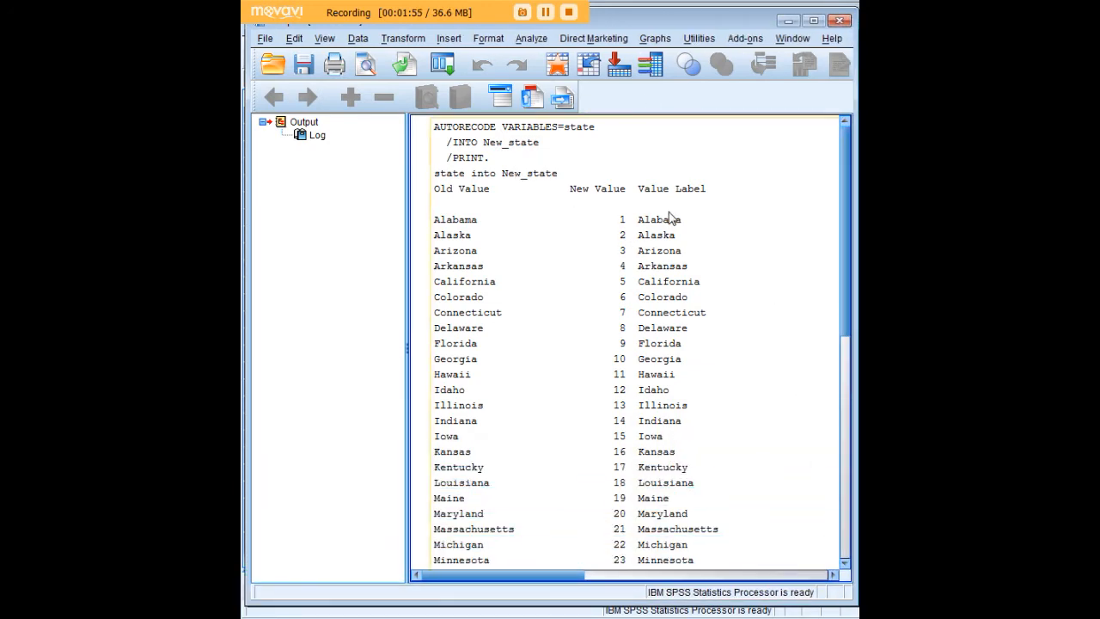
mouse_move(712, 281)
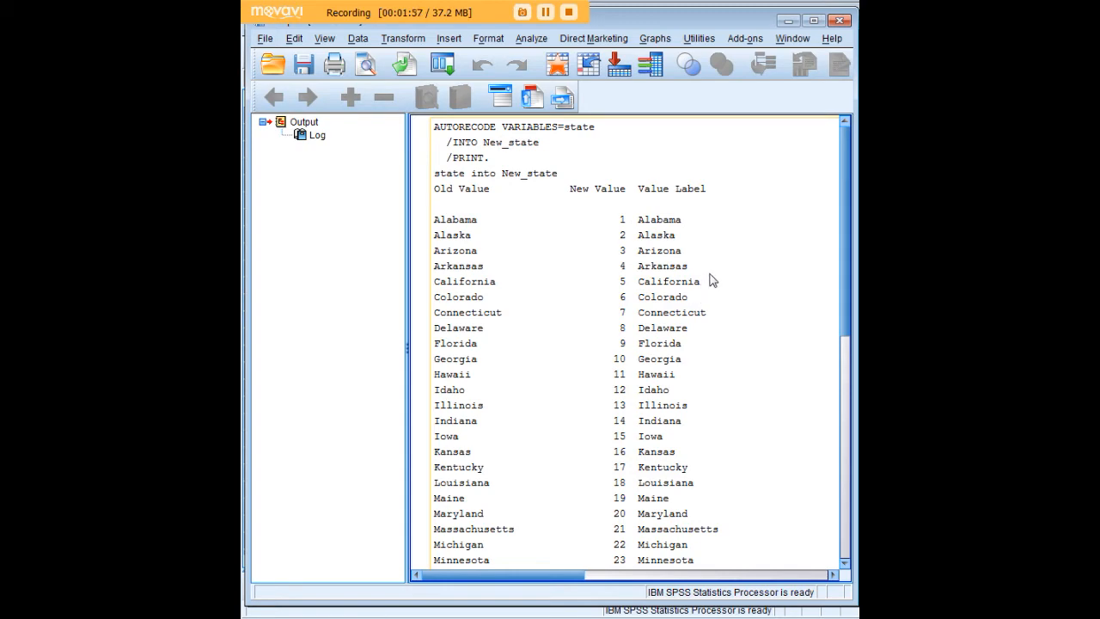
mouse_move(464, 230)
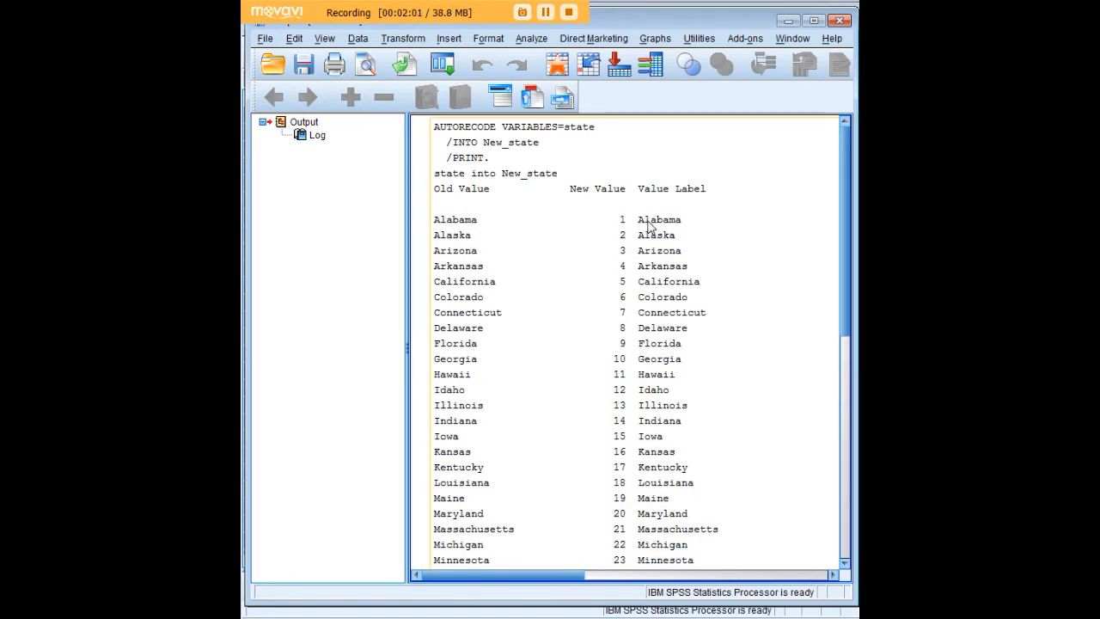
mouse_move(623, 241)
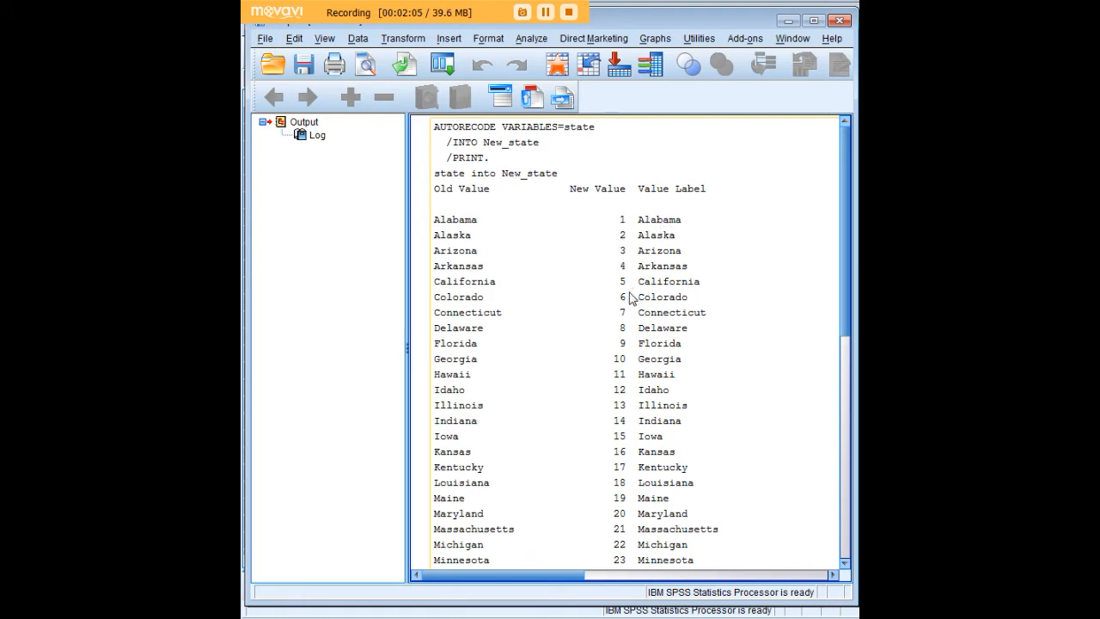
mouse_move(462, 233)
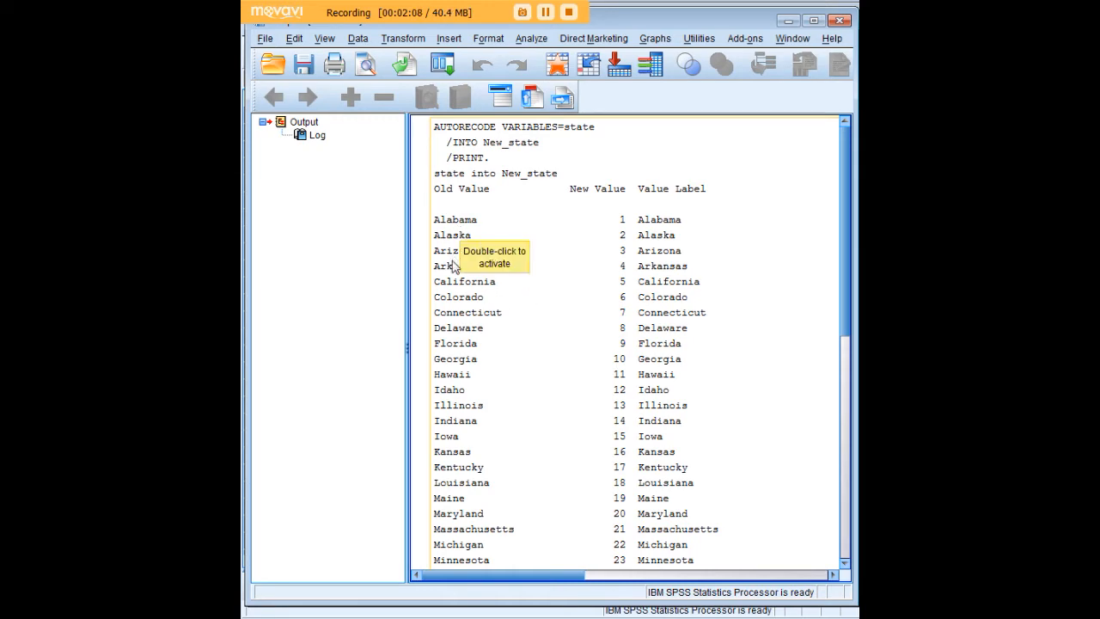
scroll("down", 3)
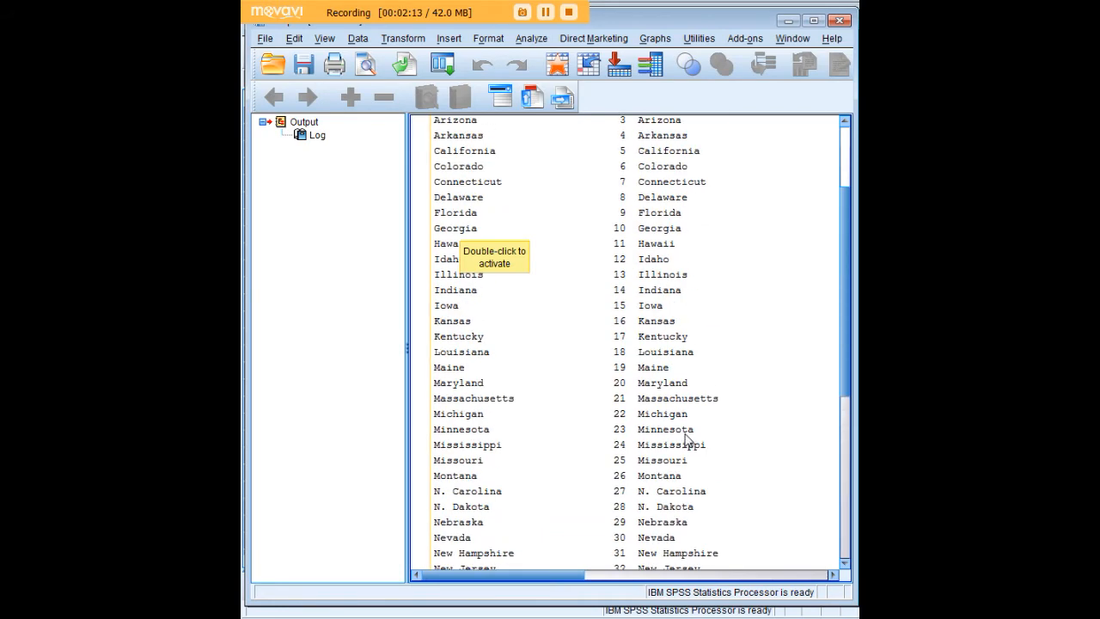
scroll("down", 3)
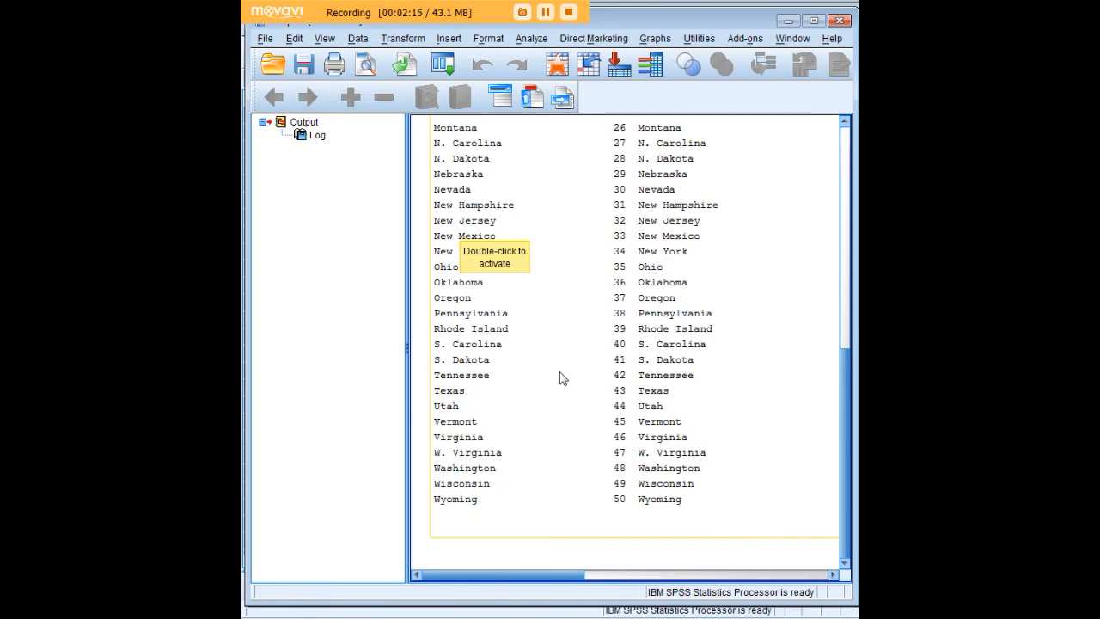
mouse_move(470, 422)
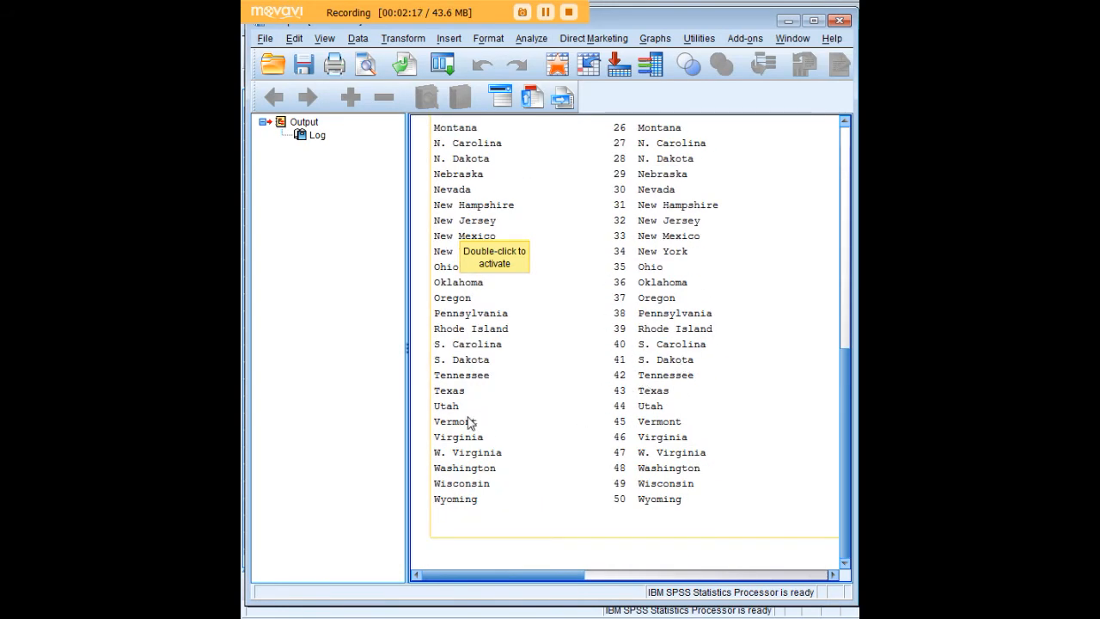
mouse_move(501, 320)
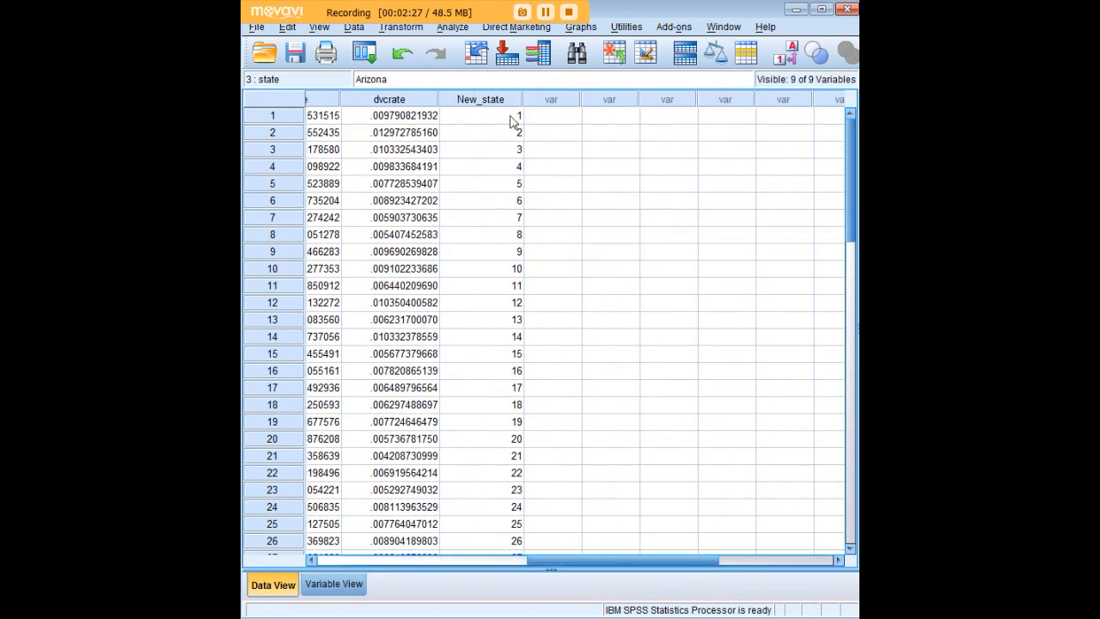
- Select the New_state column showing codes 1, 2, 3…, then switch to Variable View
left_click(479, 99)
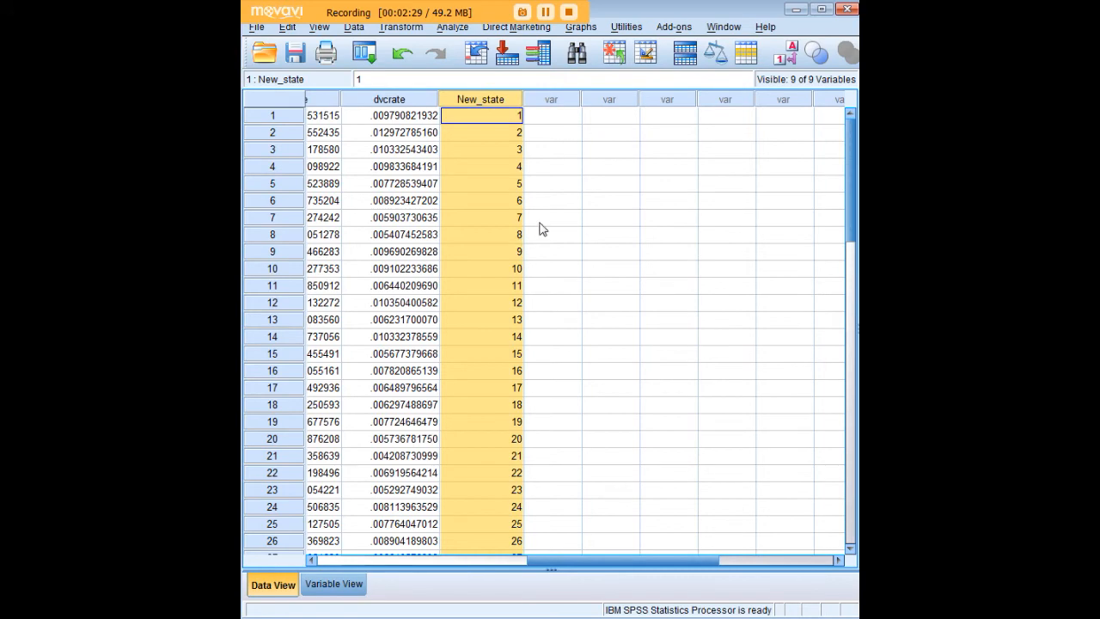
scroll("down", 3)
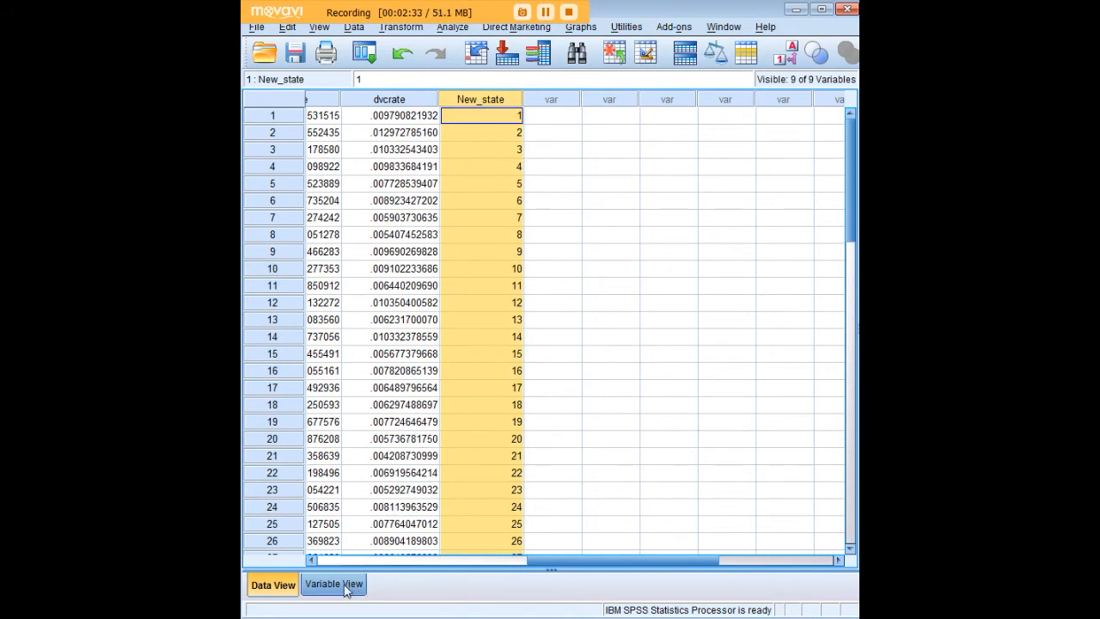
left_click(333, 584)
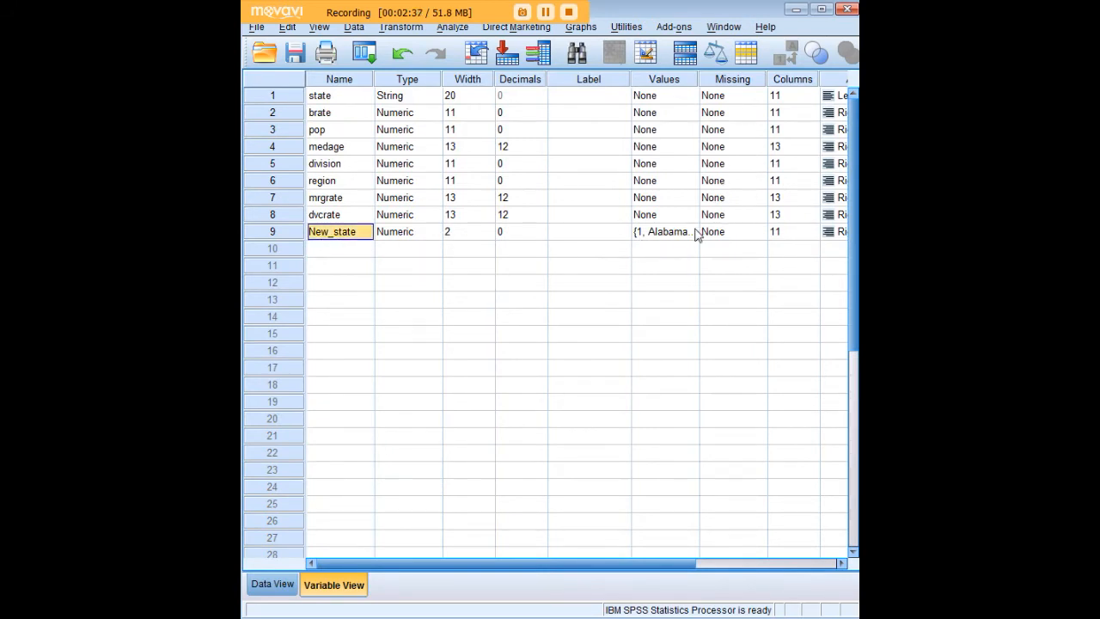
- Review New_state's value labels (1 = Alabama, 2 = Alaska…) and return to Data View
left_click(698, 231)
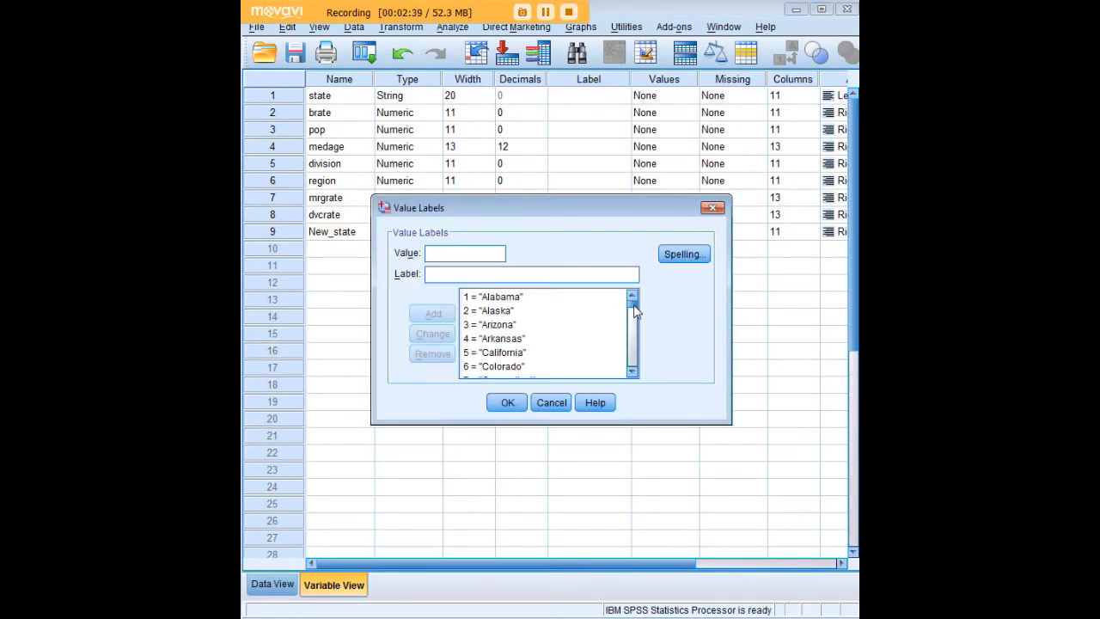
scroll("down", 3)
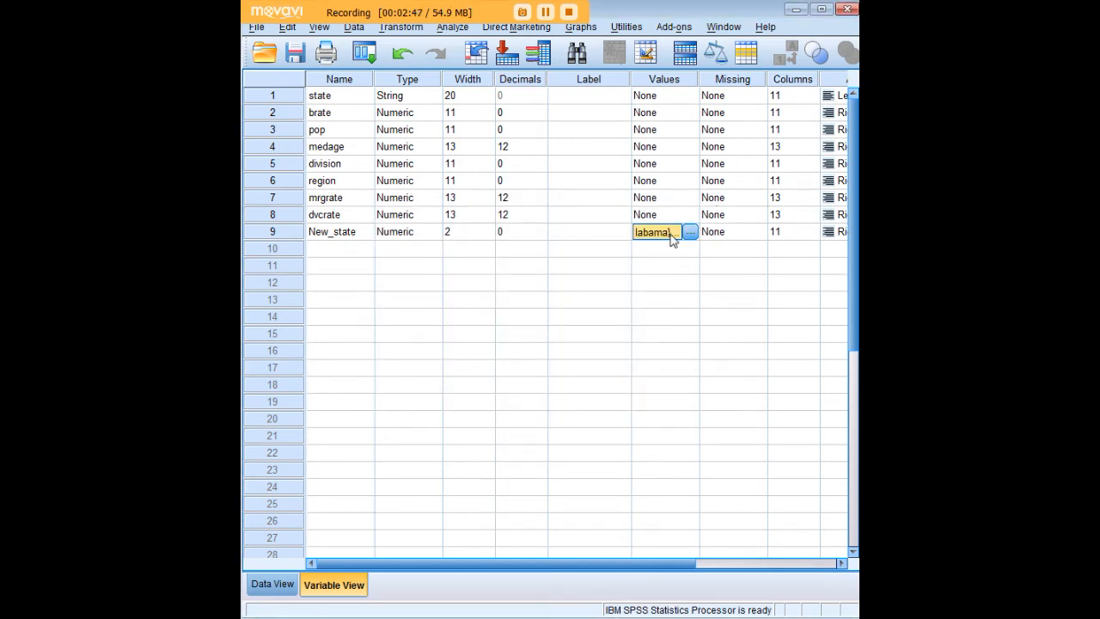
left_click(272, 584)
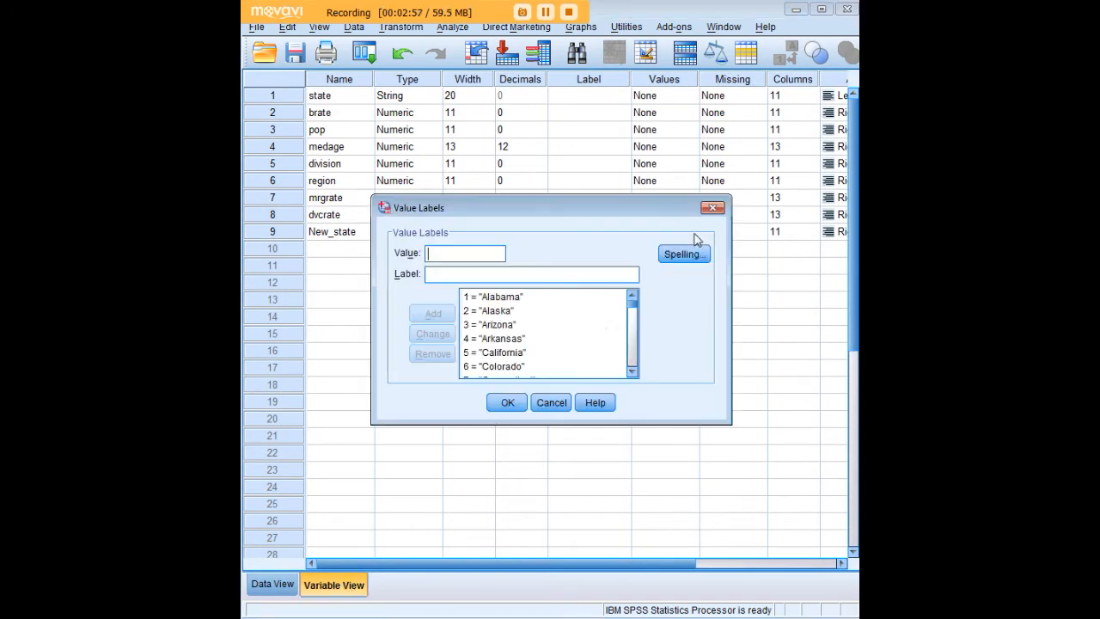
scroll("down", 3)
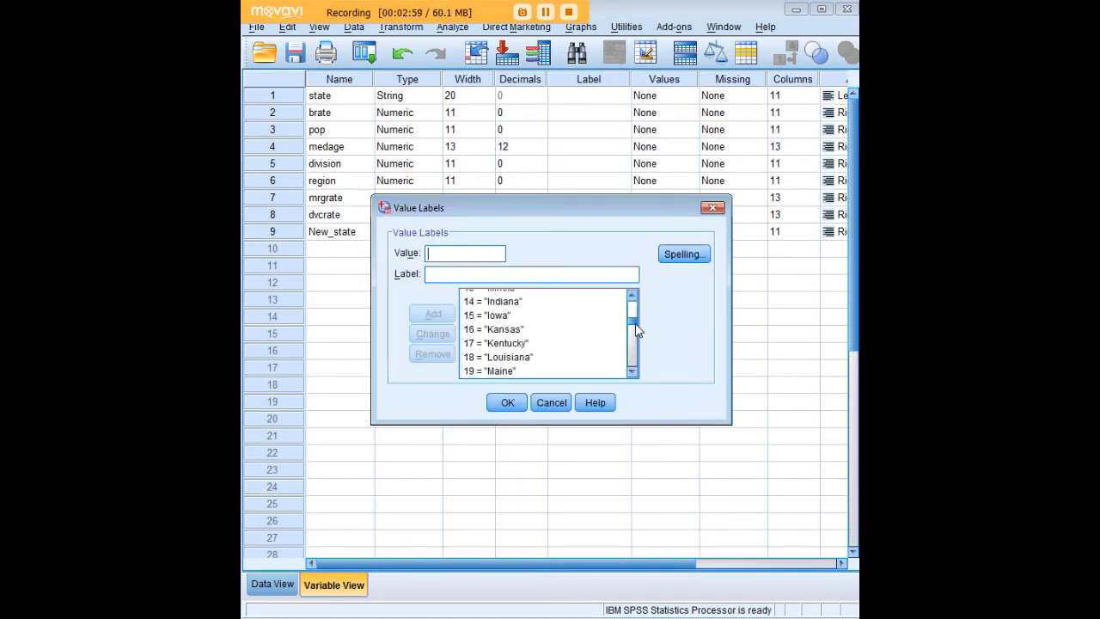
left_click(506, 402)
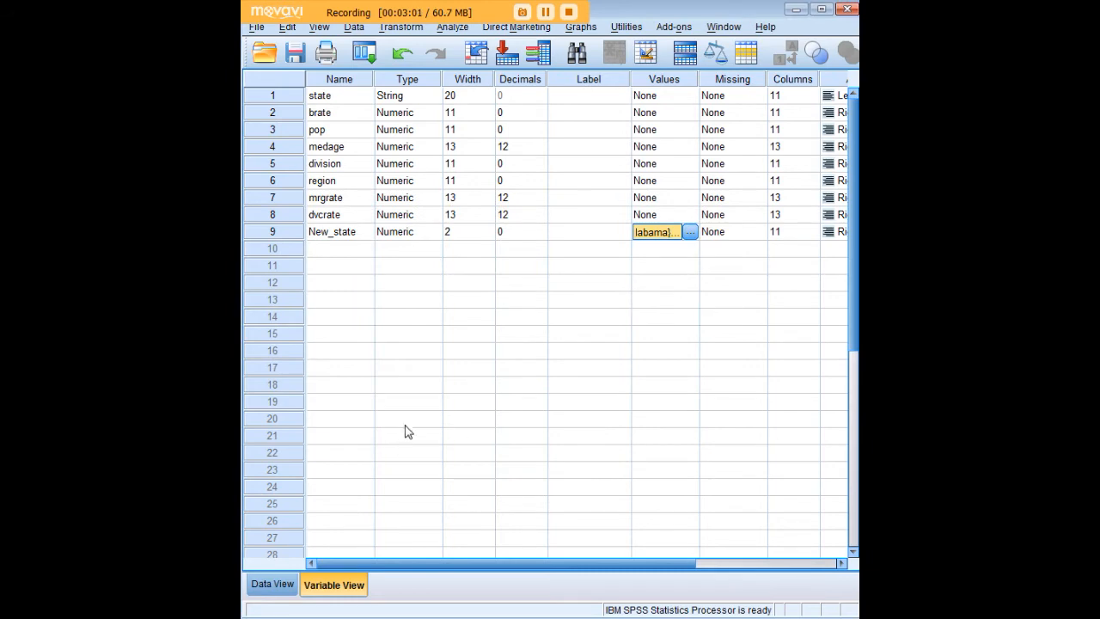
left_click(272, 584)
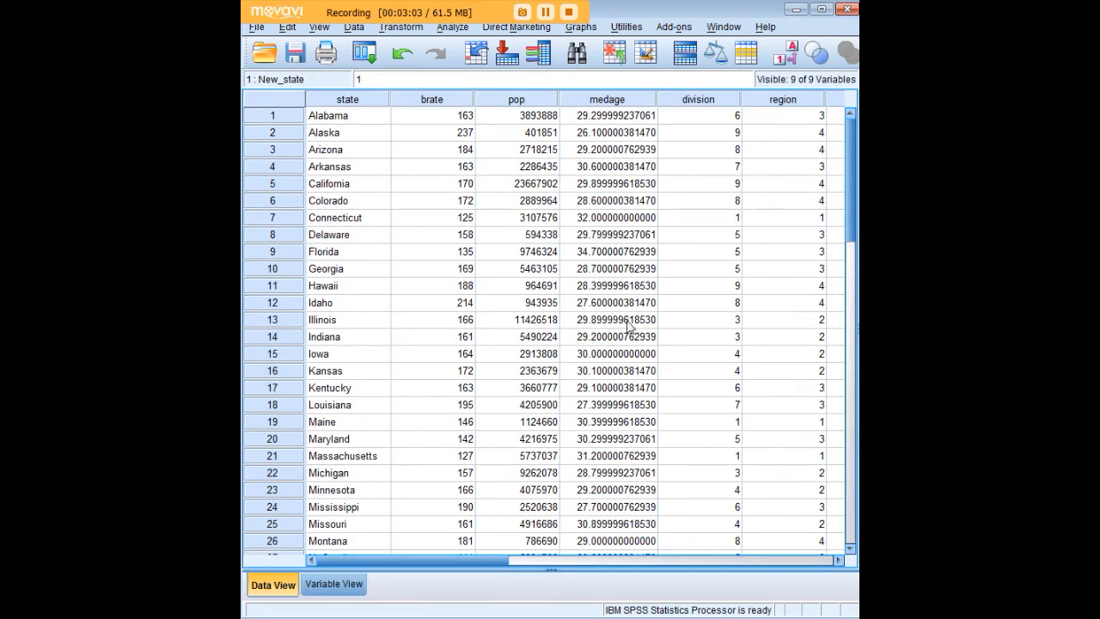
left_click(347, 115)
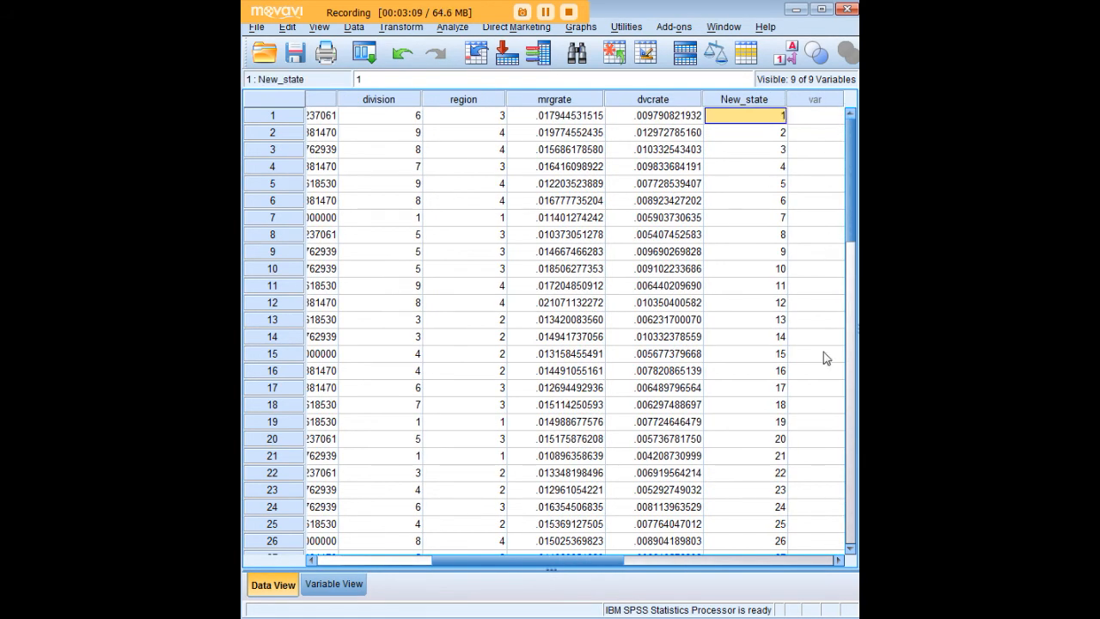
left_click(653, 439)
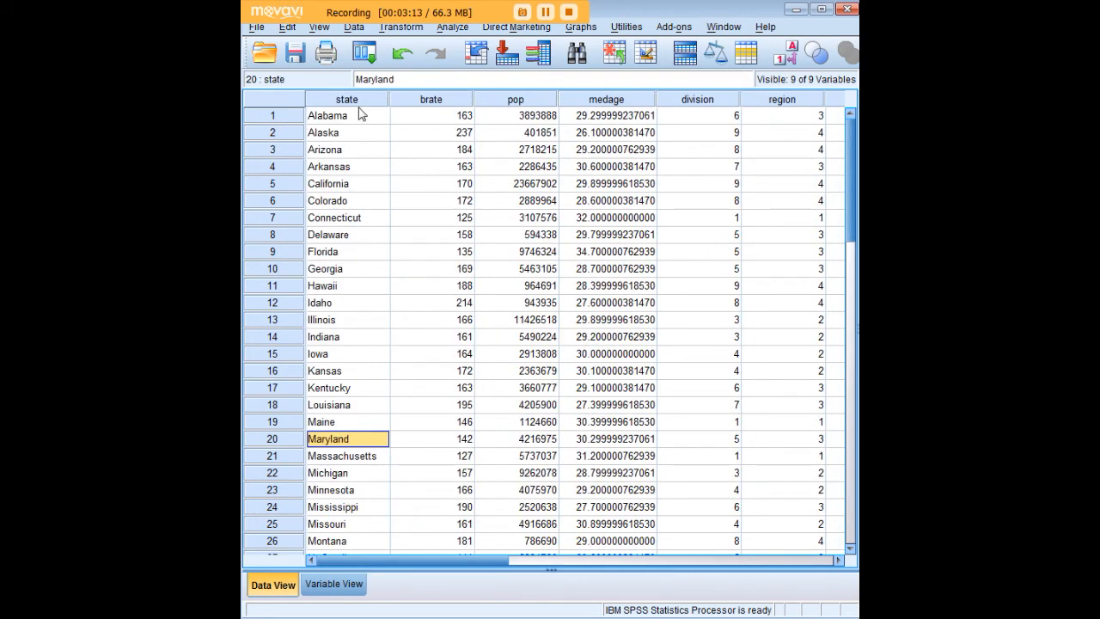
mouse_move(393, 399)
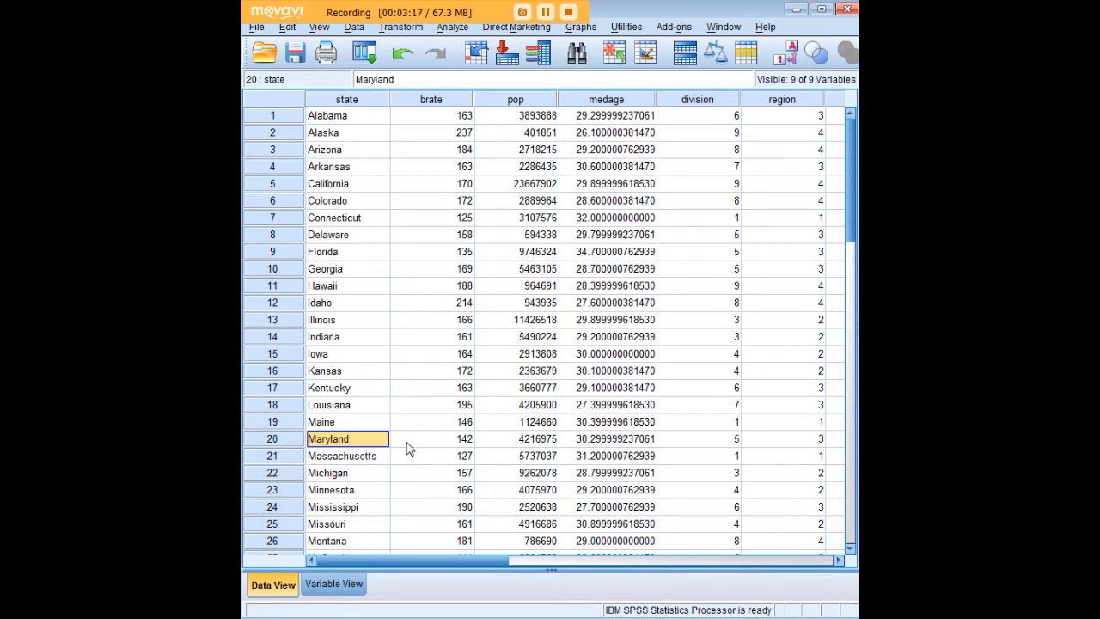
mouse_move(436, 438)
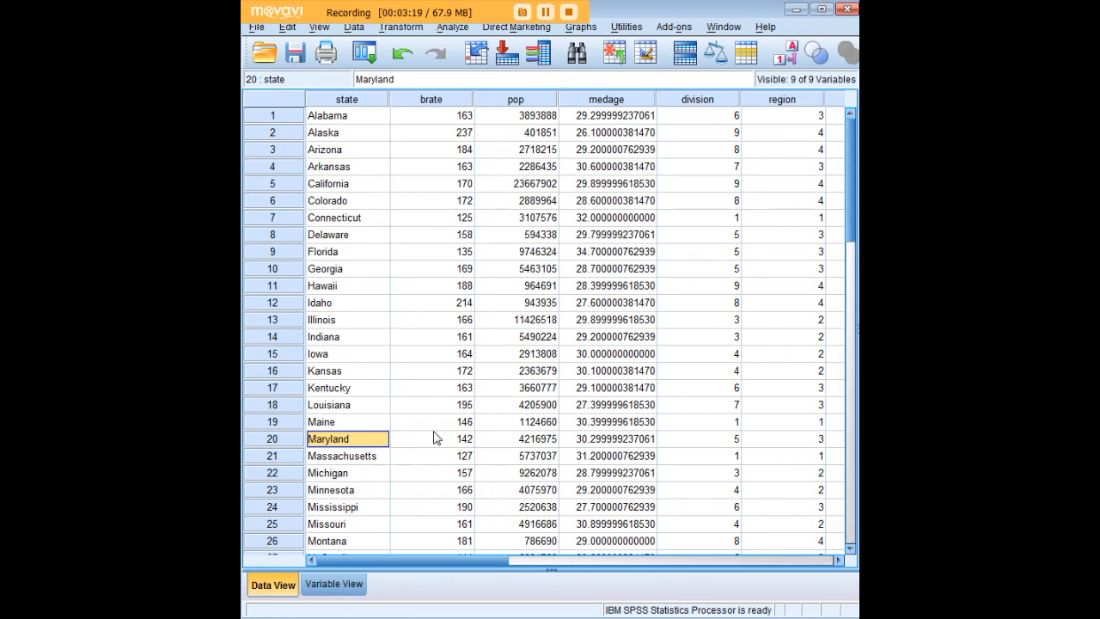